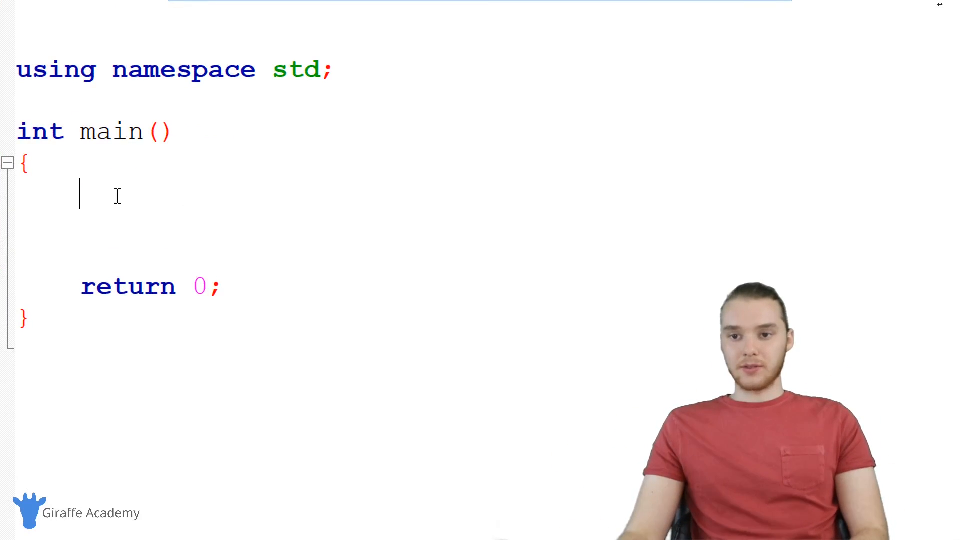
Step: Declare int age; on a new line at the top of main
{"action": "key", "text": "enter"}
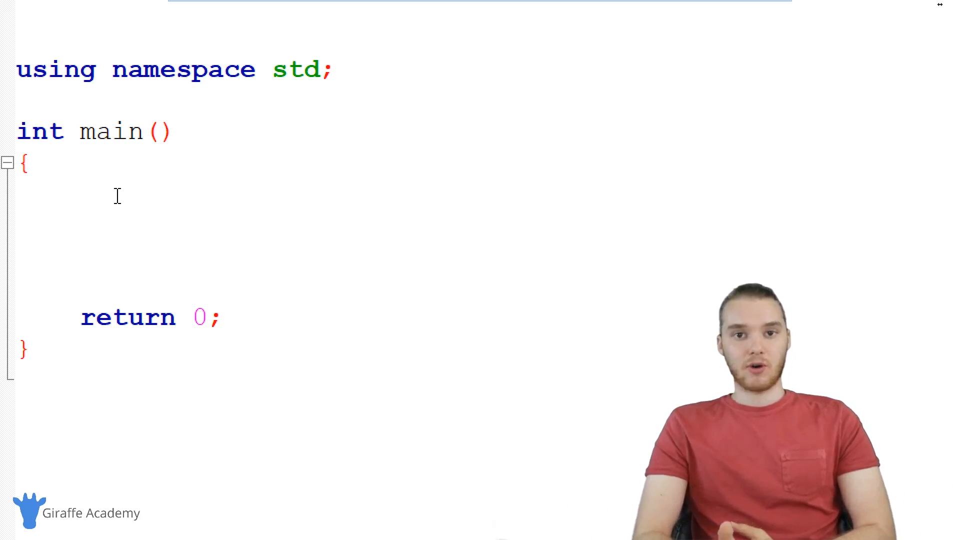
{"action": "key", "text": "enter"}
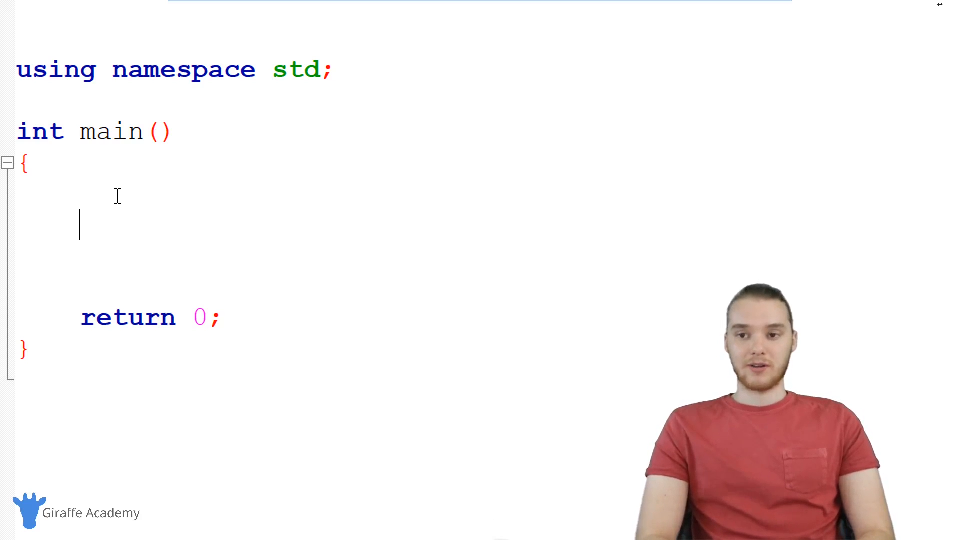
{"action": "type", "text": "int age"}
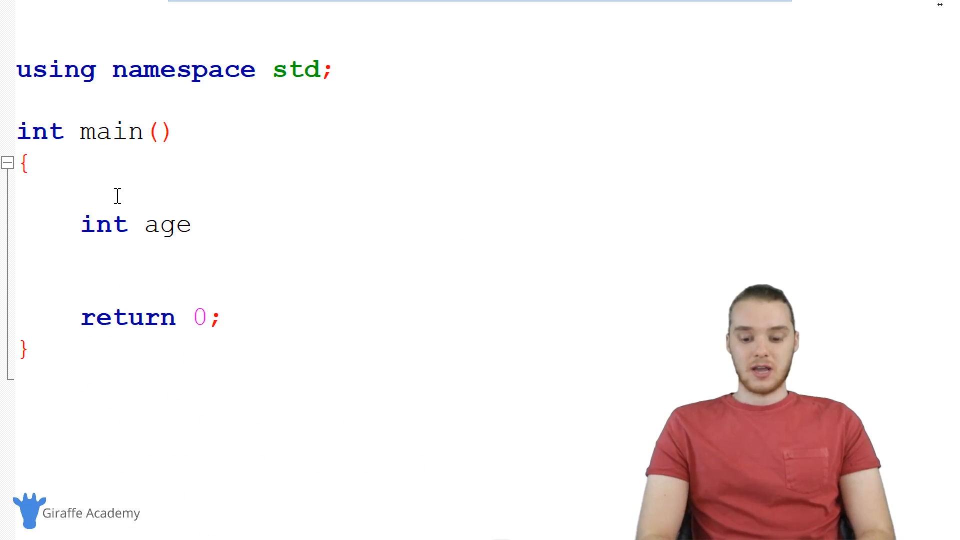
{"action": "type", "text": ";"}
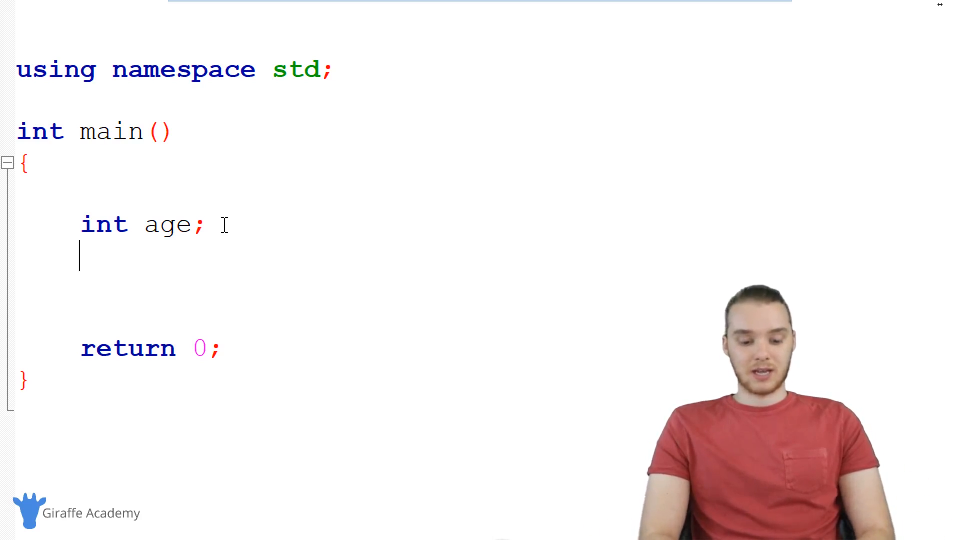
Step: Write cout << "Enter your age: "; followed by cin >> age; to read the input
{"action": "type", "text": "cout << \"Enter your age"}
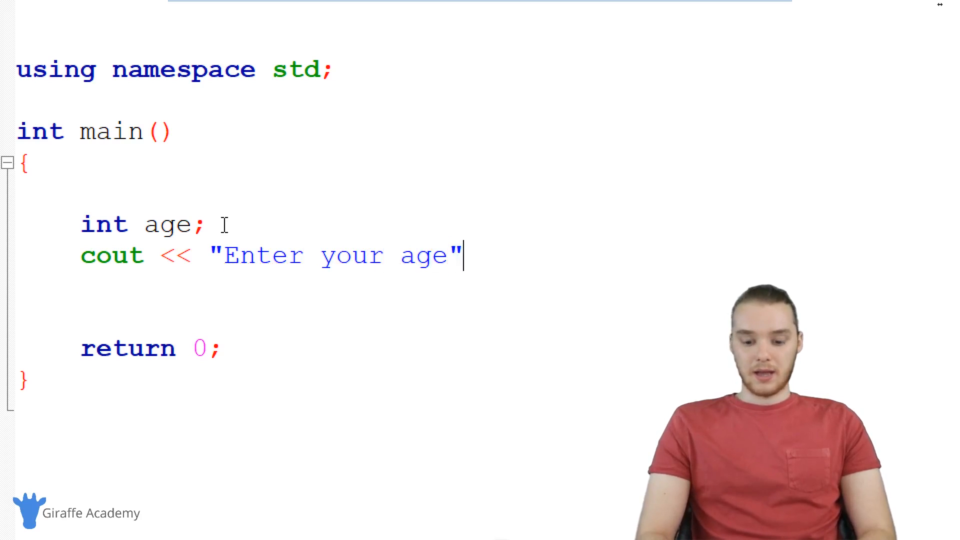
{"action": "type", "text": ":"}
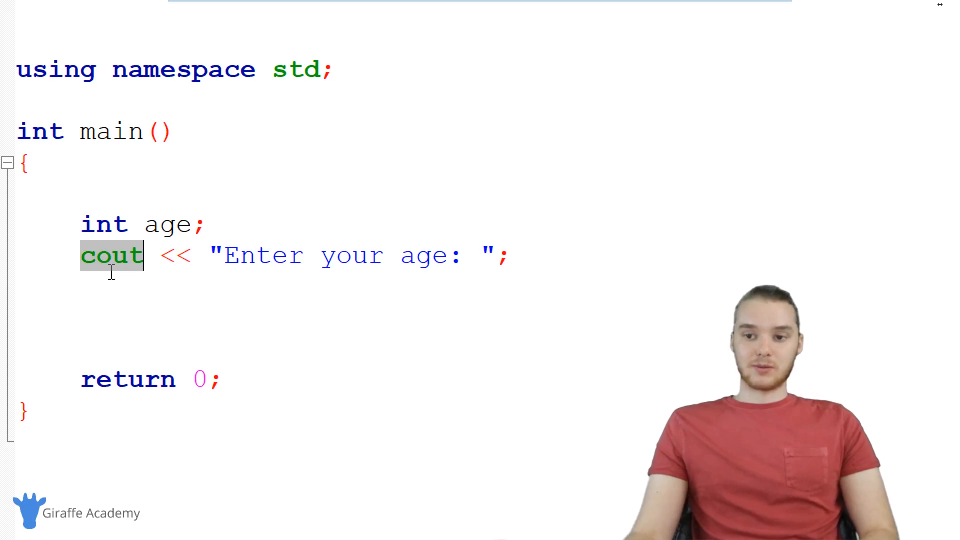
{"action": "type", "text": "cin"}
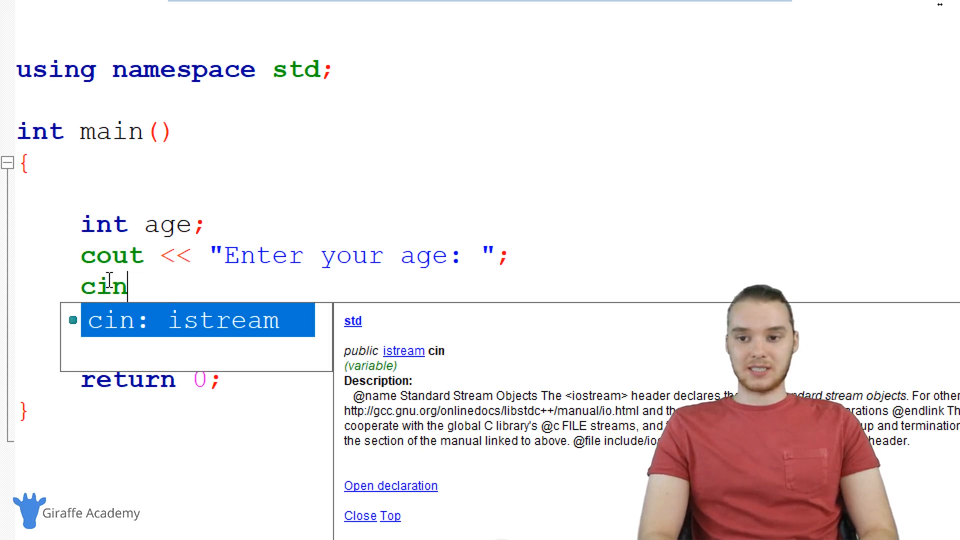
{"action": "type", "text": ">>"}
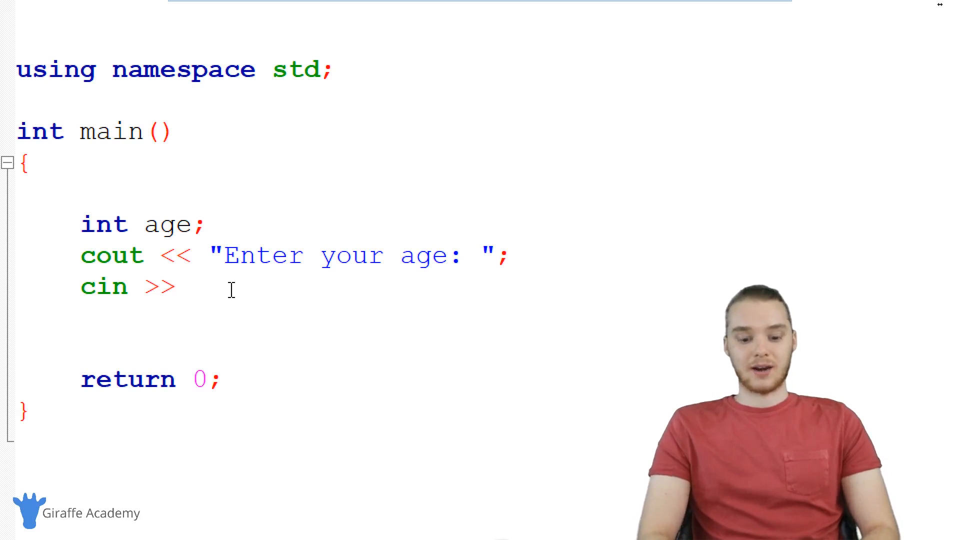
{"action": "type", "text": "age;"}
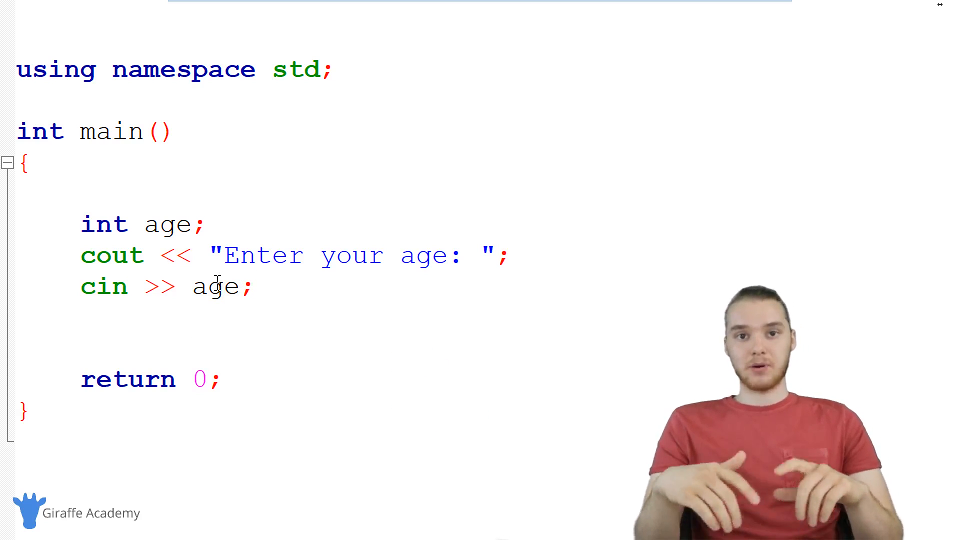
{"action": "double_click", "coordinate": [215, 287]}
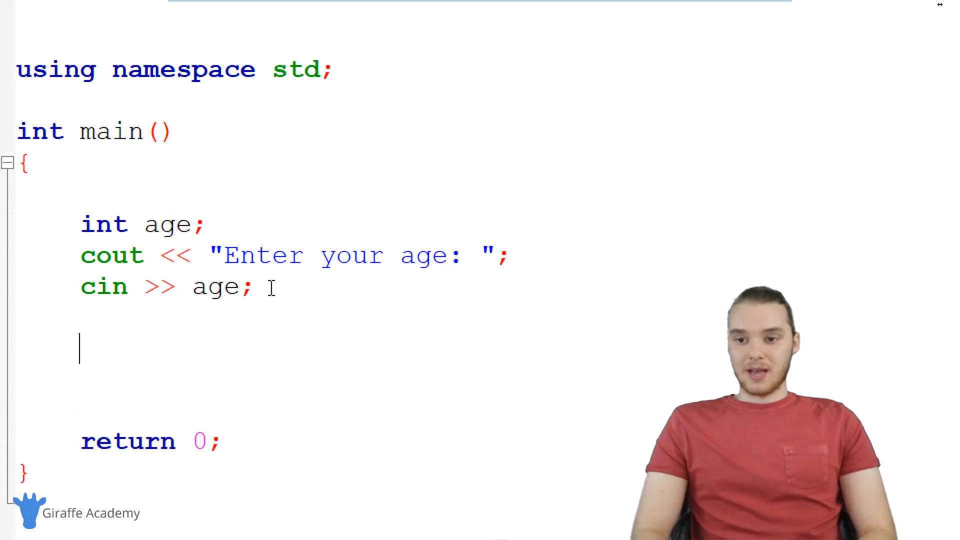
Step: Add cout << "You are " << age << " years old"; after reading the age
{"action": "type", "text": "cout"}
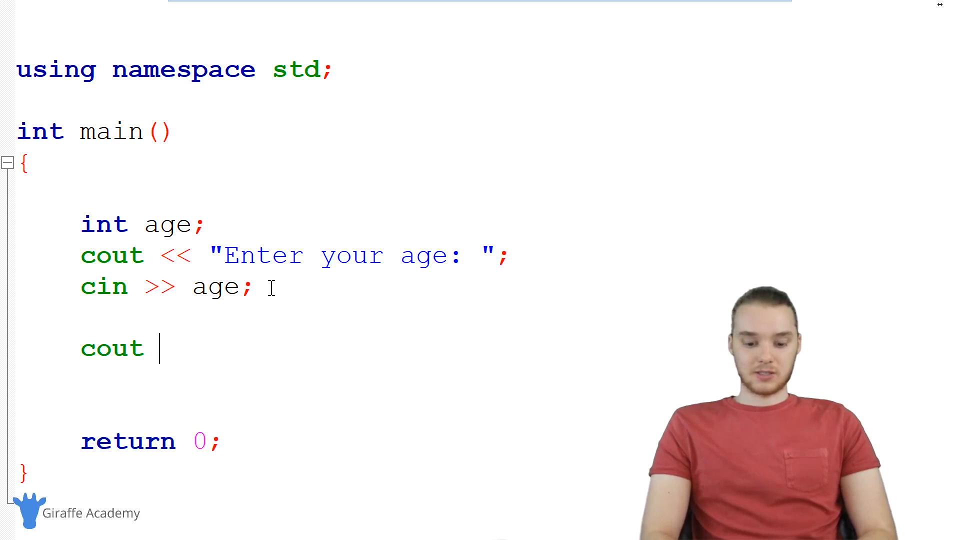
{"action": "type", "text": "<< \"\""}
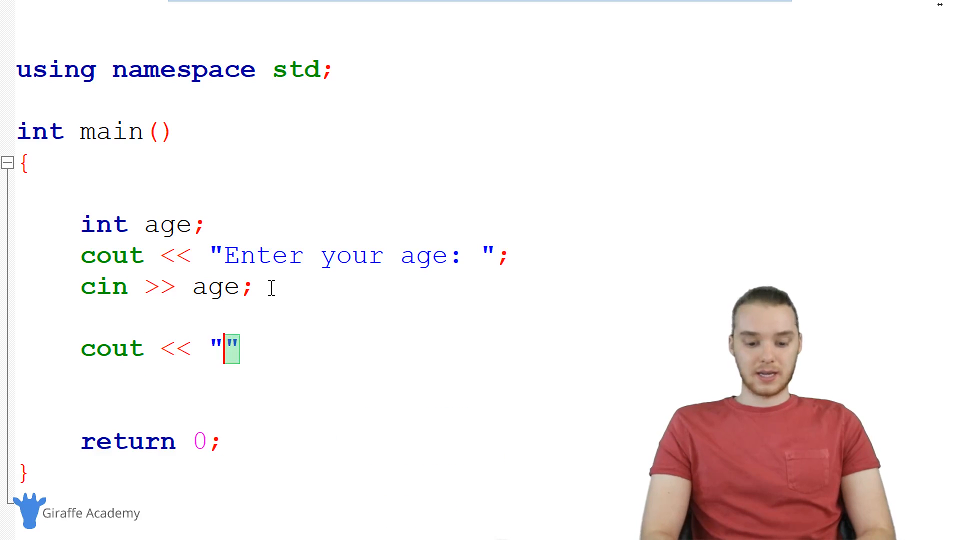
{"action": "type", "text": "You are"}
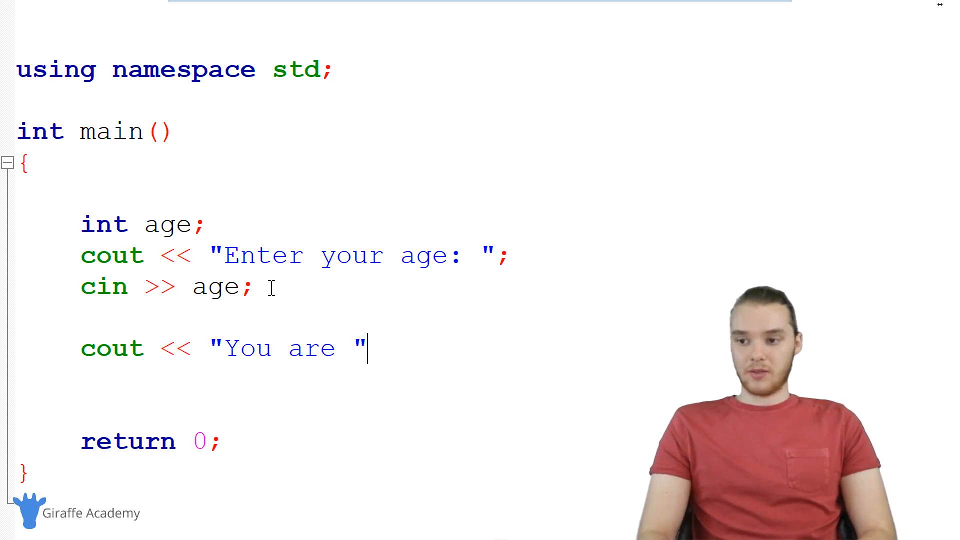
{"action": "type", "text": "<< age <<"}
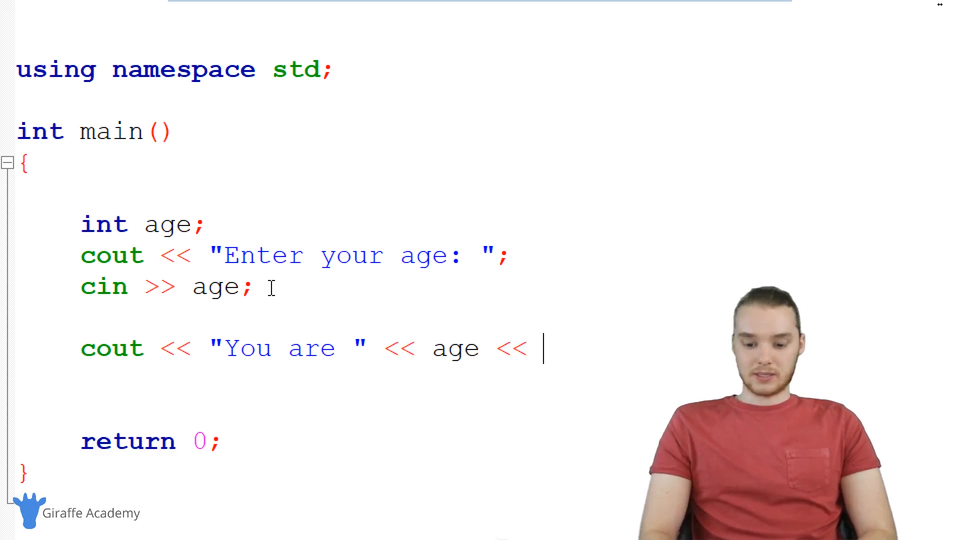
{"action": "type", "text": "\"Y\""}
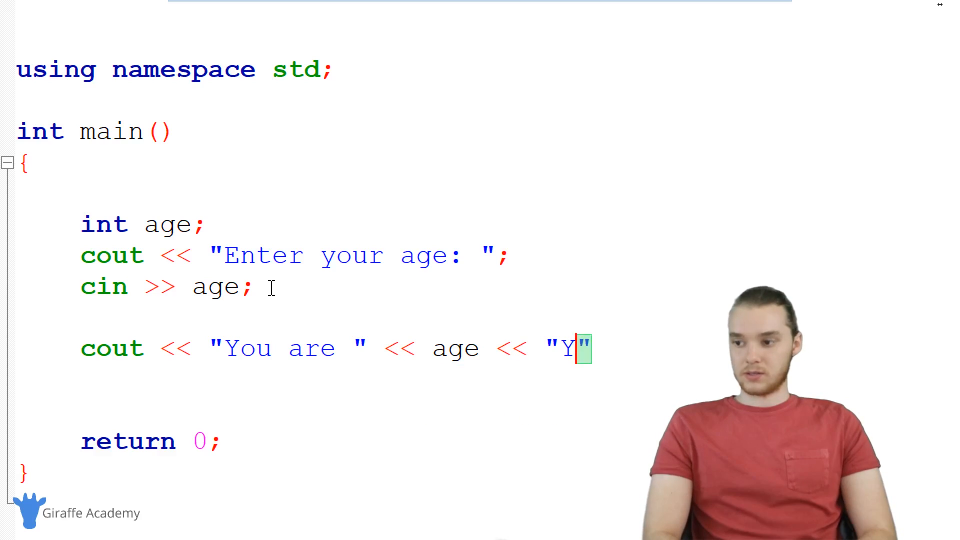
{"action": "type", "text": "ears old"}
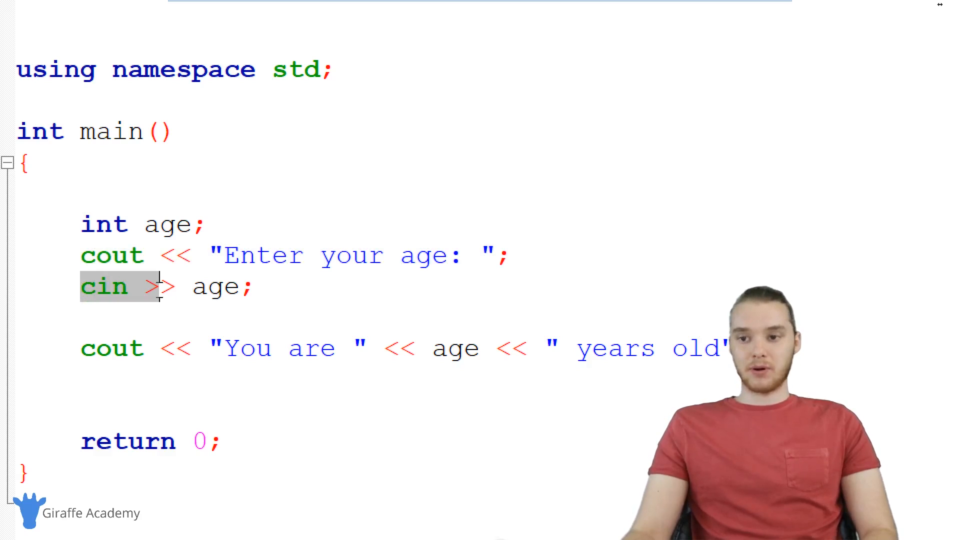
{"action": "double_click", "coordinate": [216, 287]}
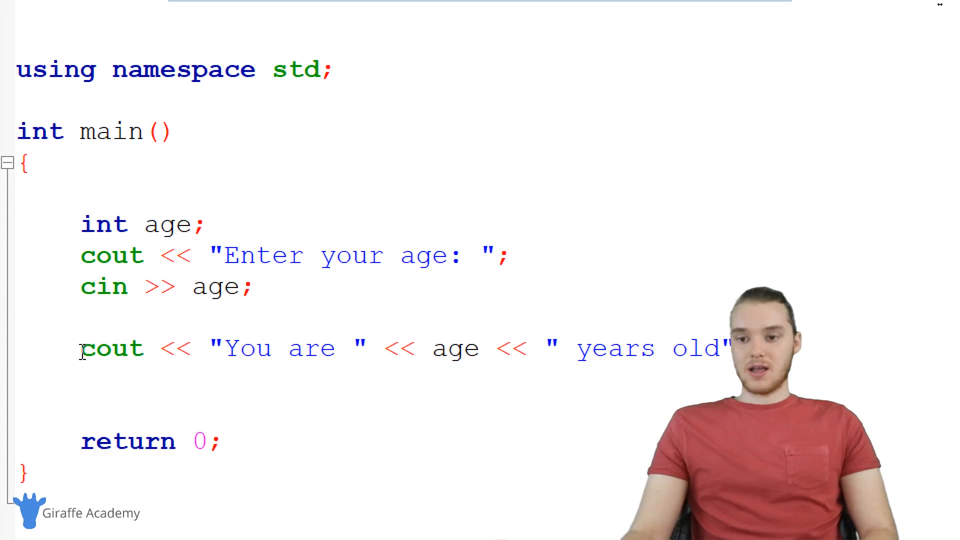
{"action": "double_click", "coordinate": [456, 348]}
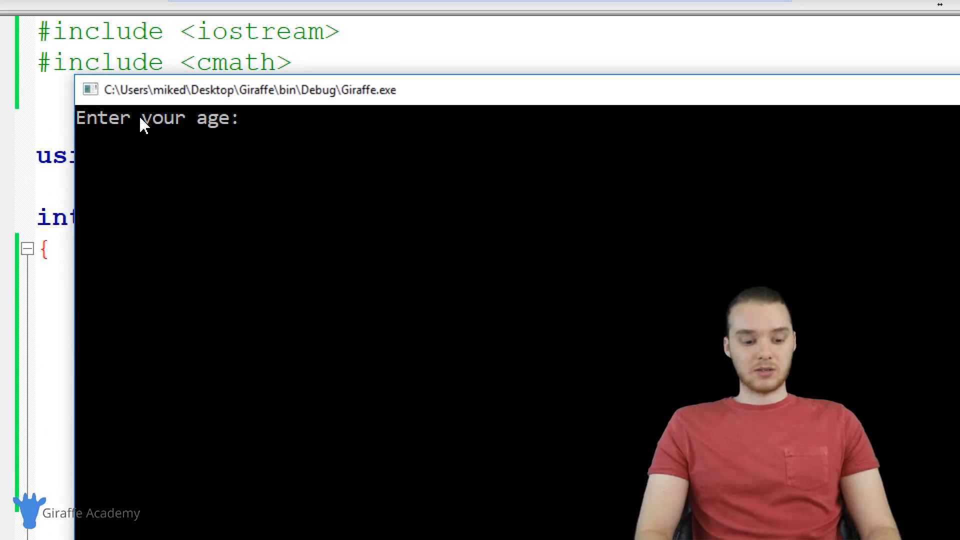
Step: Run the program and answer 30 at its age prompt
{"action": "type", "text": "30"}
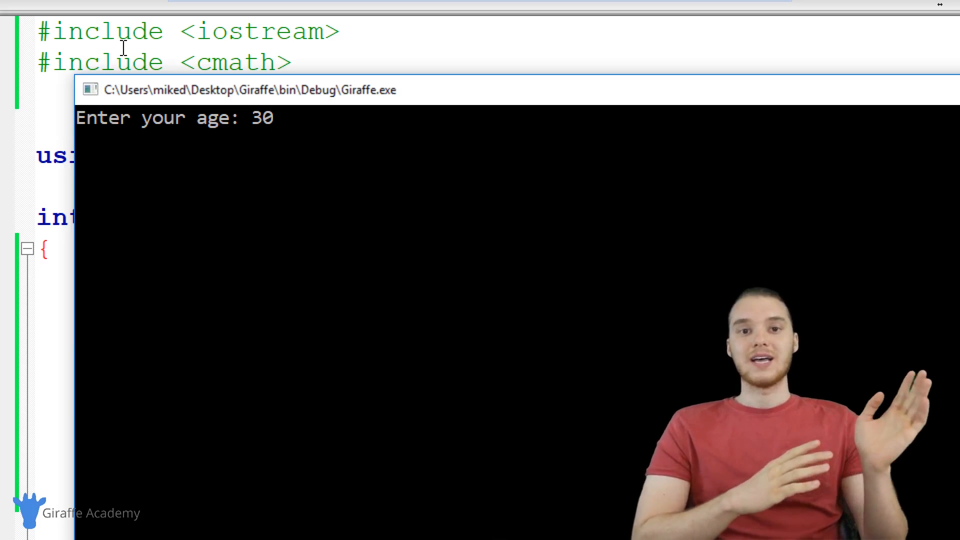
{"action": "key", "text": "enter"}
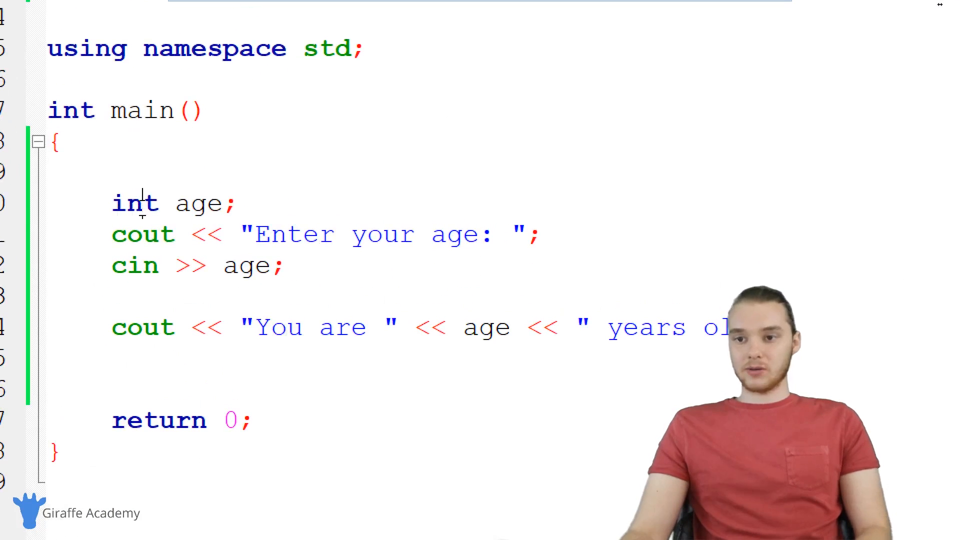
Step: Declare age as double, run the program and enter 4.5 at the prompt
{"action": "type", "text": "double"}
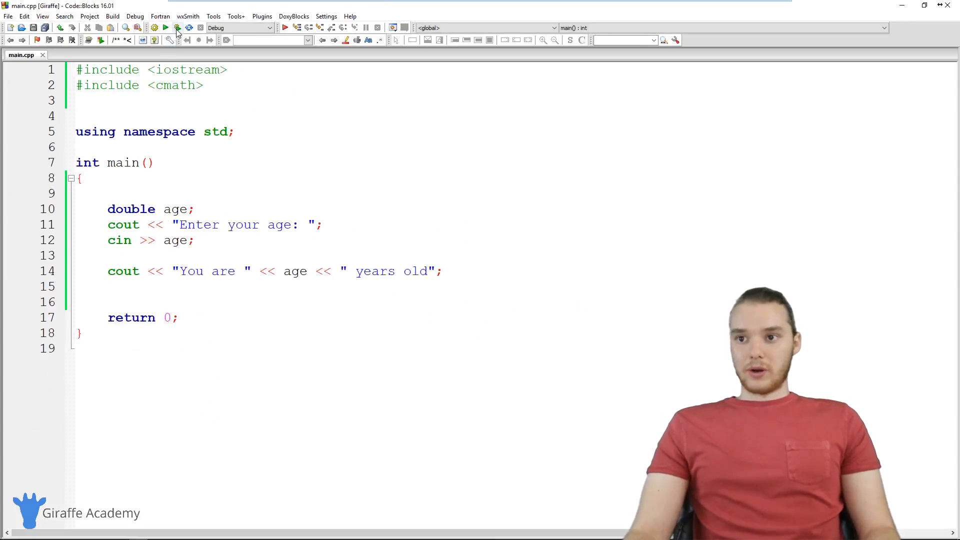
{"action": "left_click", "coordinate": [165, 28]}
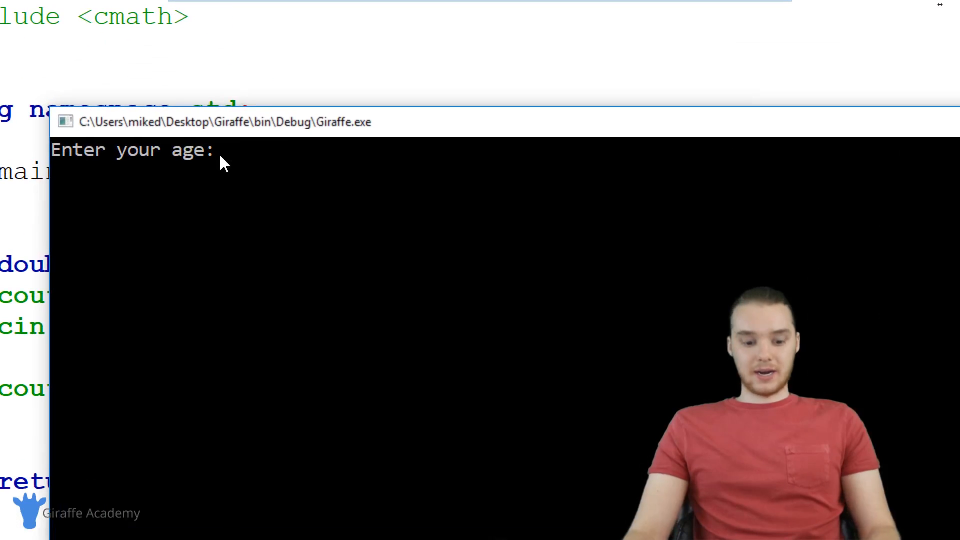
{"action": "type", "text": "4.5"}
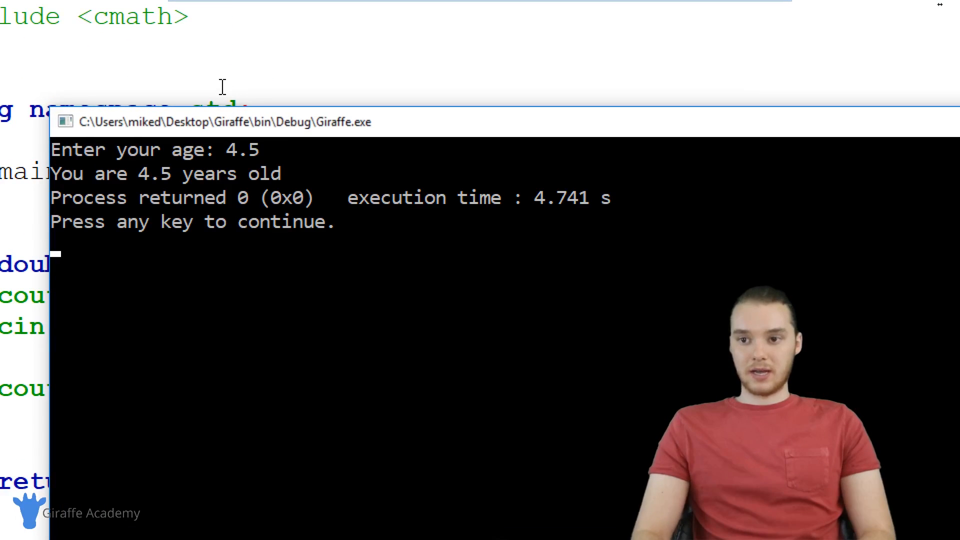
{"action": "double_click", "coordinate": [155, 174]}
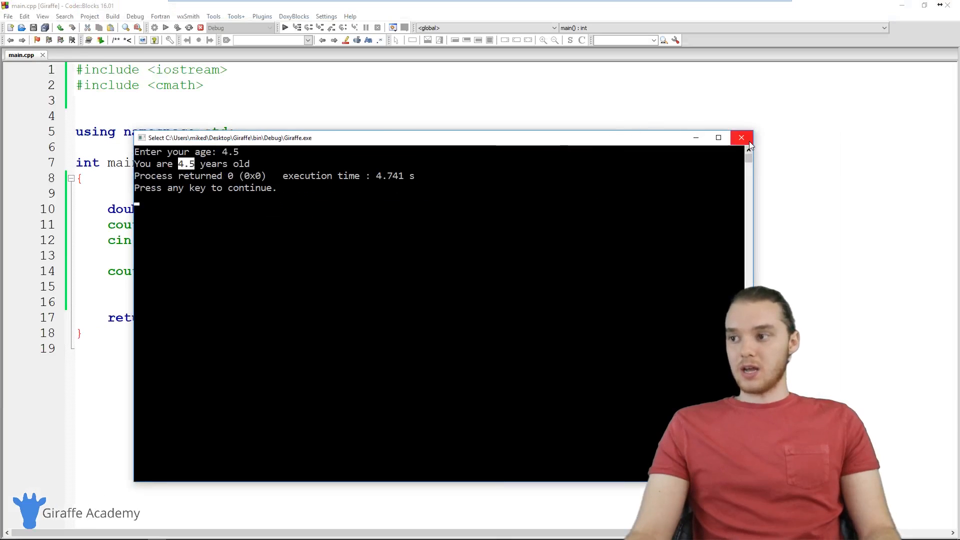
{"action": "left_click", "coordinate": [741, 137]}
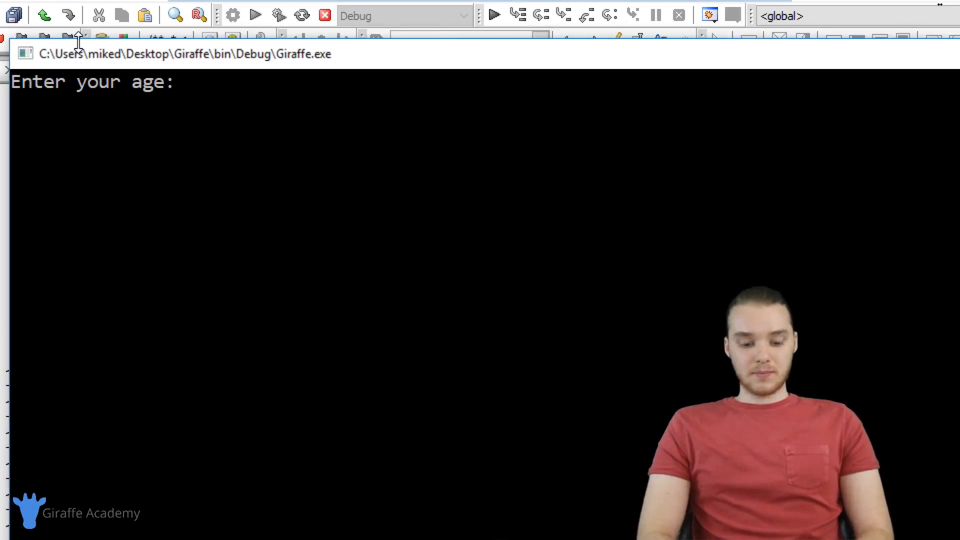
Step: Change age to char, run again and enter G at the prompt
{"action": "type", "text": "G"}
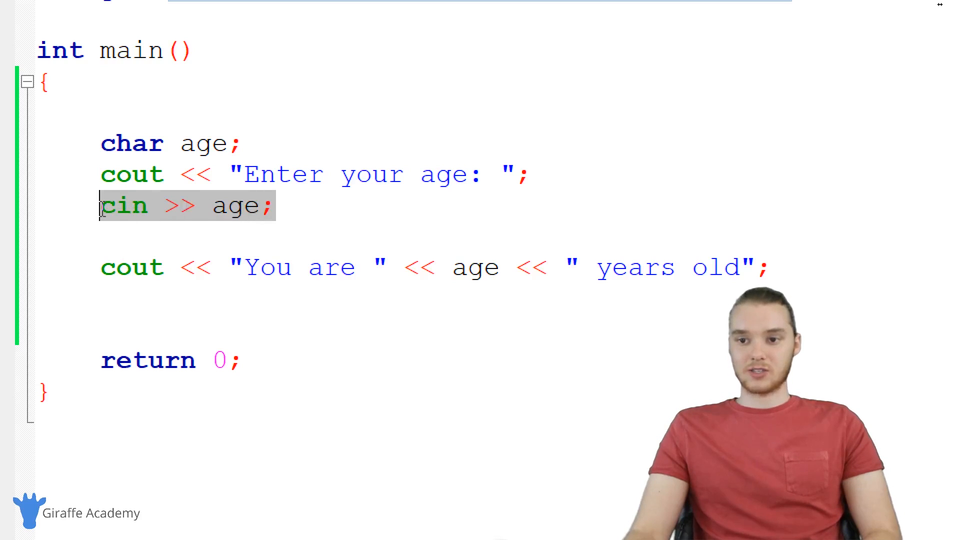
Step: Remove cin >> age, change the prompt to "Enter your name: " and declare string name
{"action": "key", "text": "Delete"}
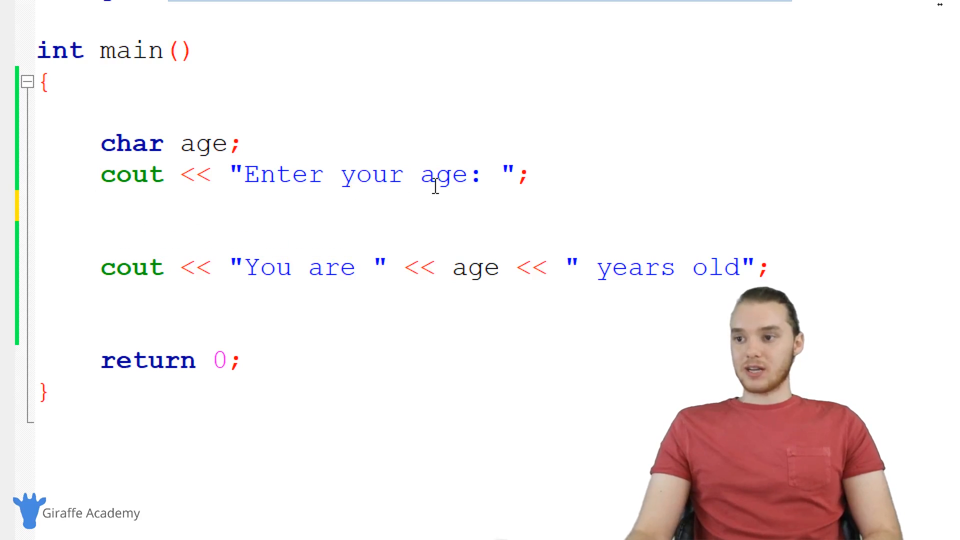
{"action": "type", "text": "name"}
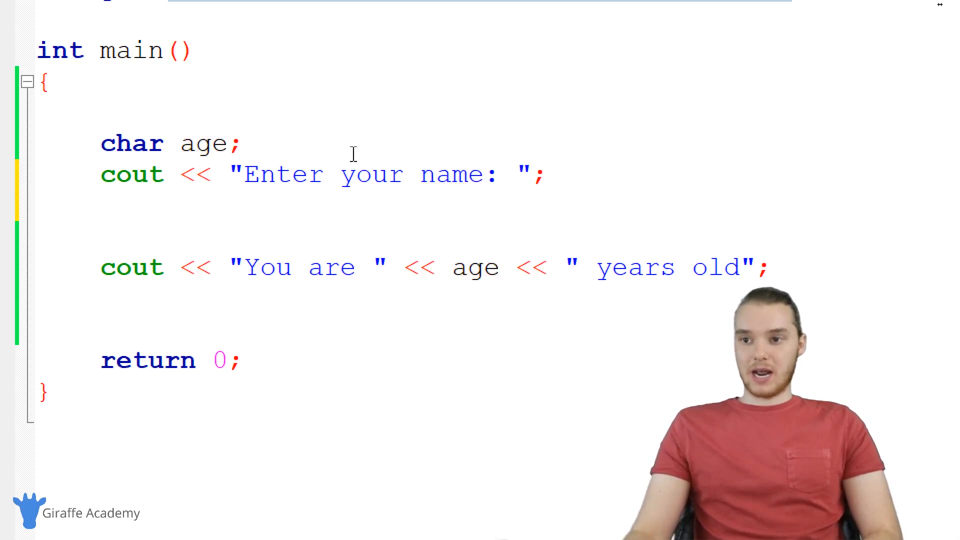
{"action": "double_click", "coordinate": [131, 143]}
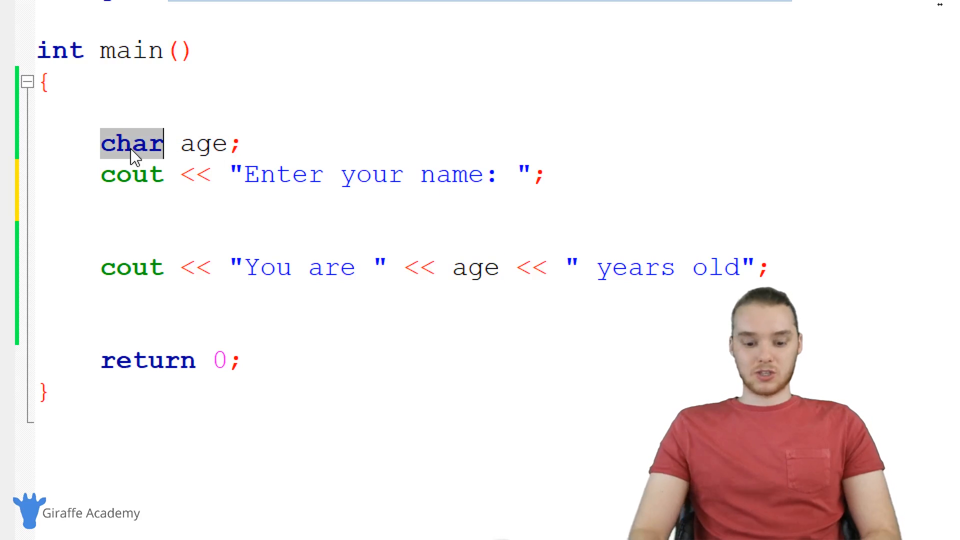
{"action": "type", "text": "string"}
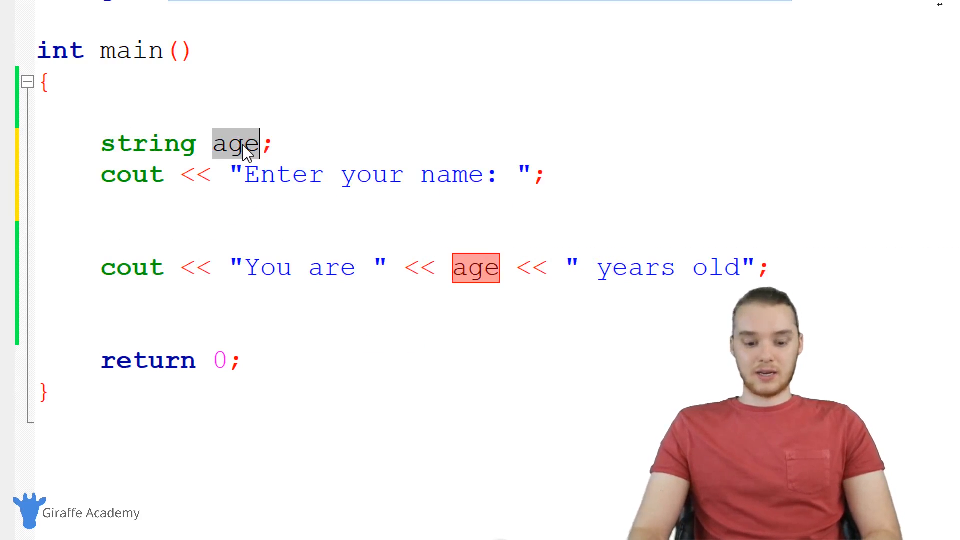
{"action": "type", "text": "name"}
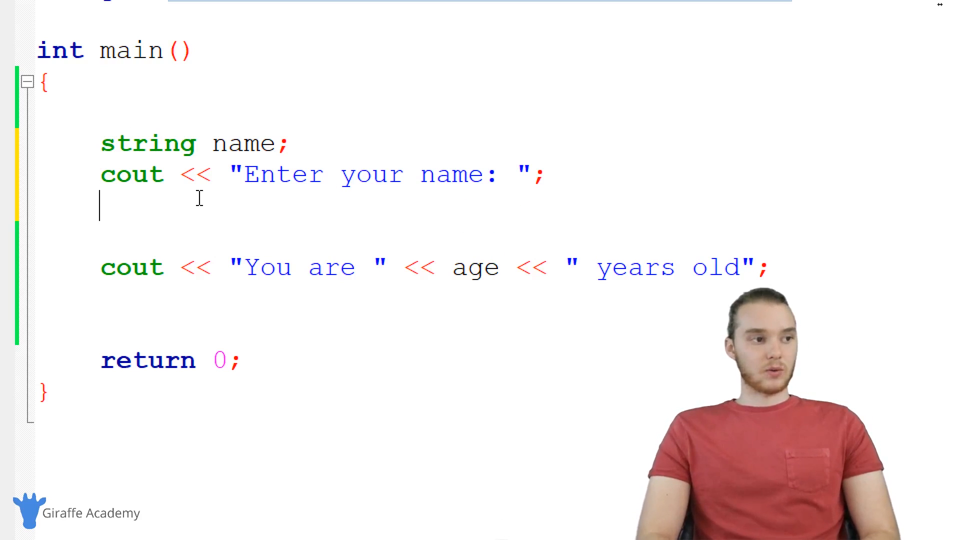
Step: Read the whole input line into name with getline(cin, name);
{"action": "type", "text": "getline("}
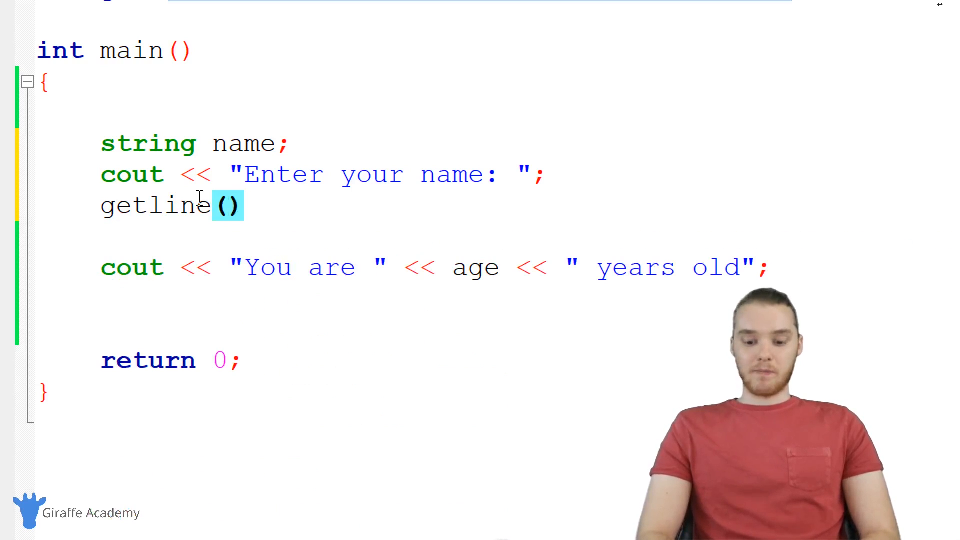
{"action": "type", "text": ";"}
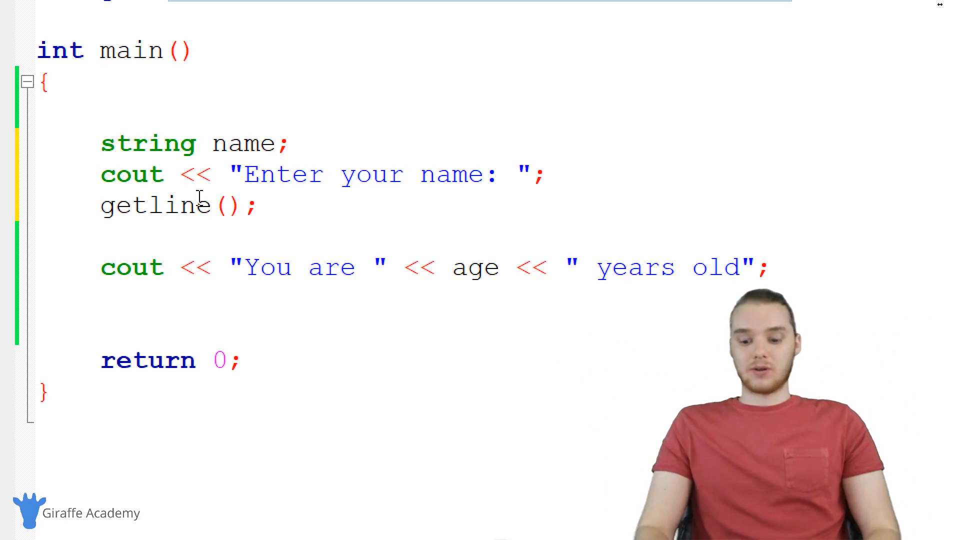
{"action": "double_click", "coordinate": [227, 205]}
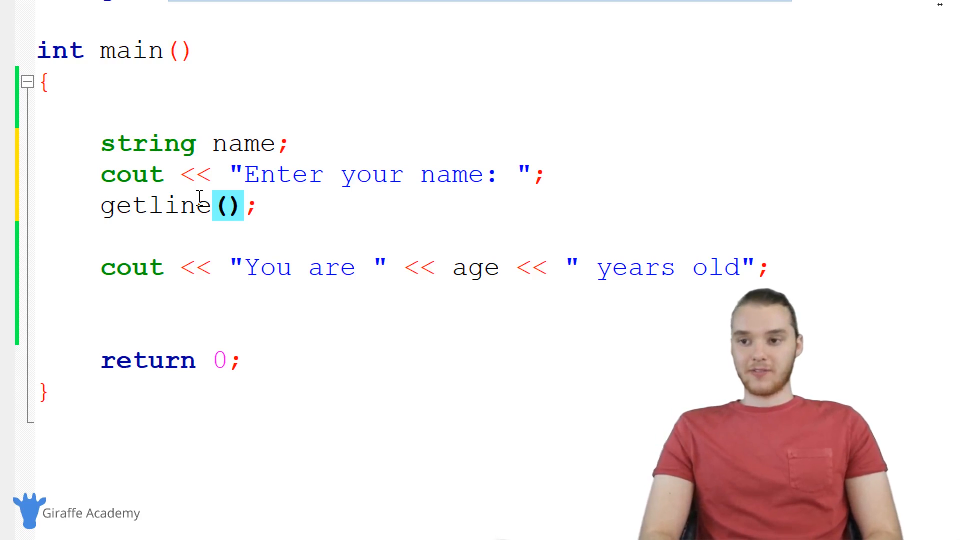
{"action": "type", "text": "cin"}
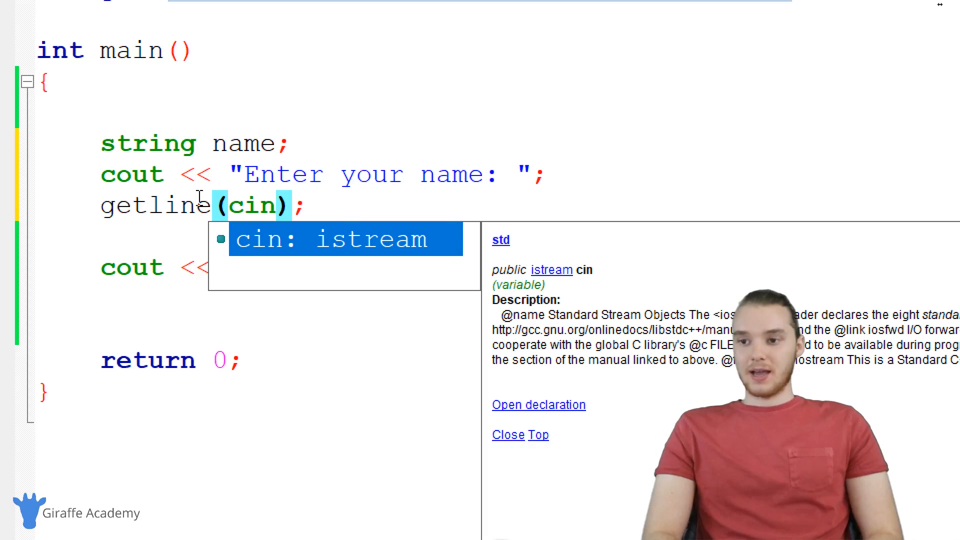
{"action": "type", "text": ","}
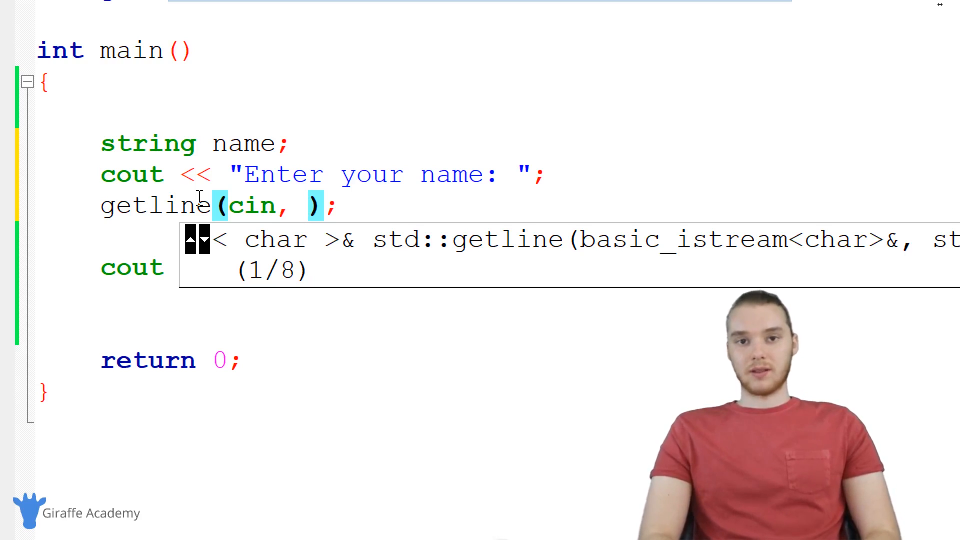
{"action": "type", "text": "name"}
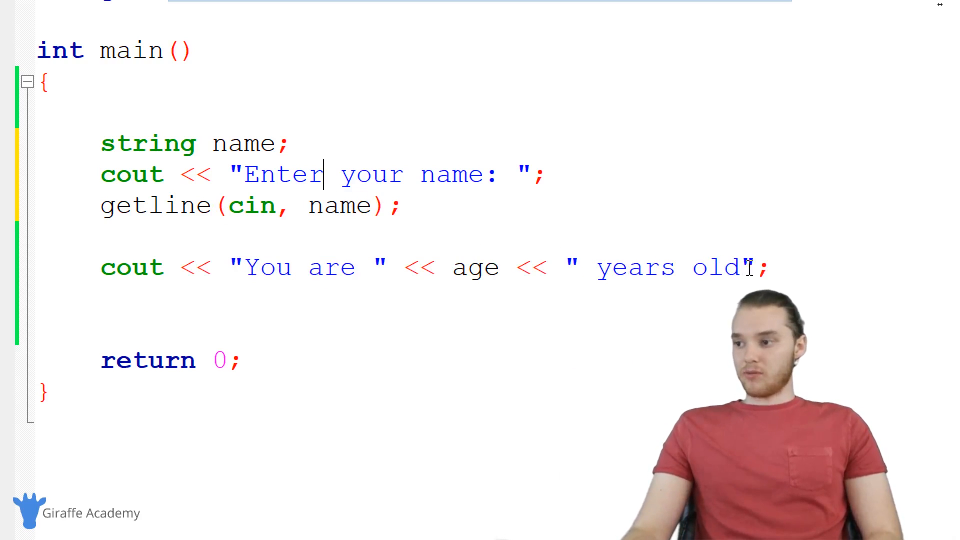
Step: Make the output line print "Hello " << name and begin a new cin statement below getline
{"action": "left_click_drag", "start_coordinate": [245, 268], "coordinate": [753, 268]}
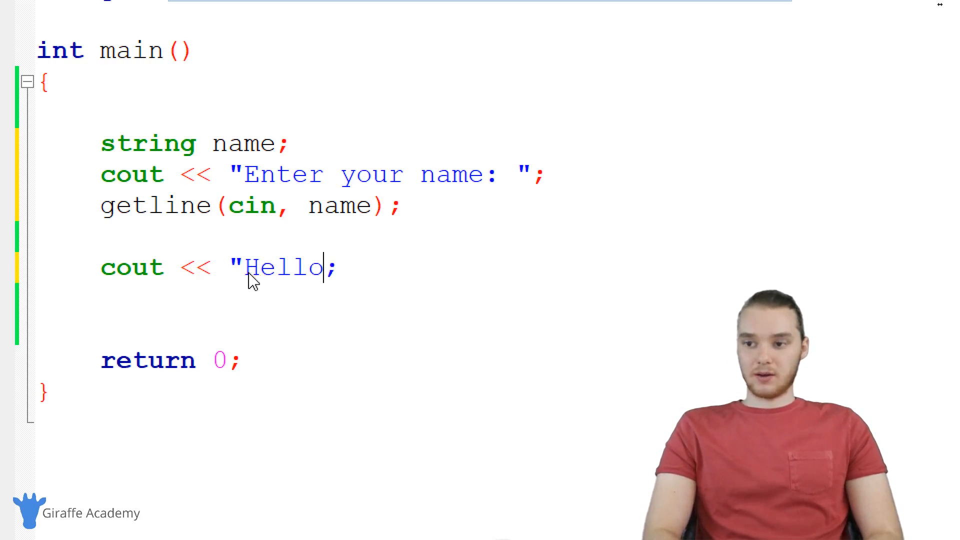
{"action": "type", "text": "\" <<"}
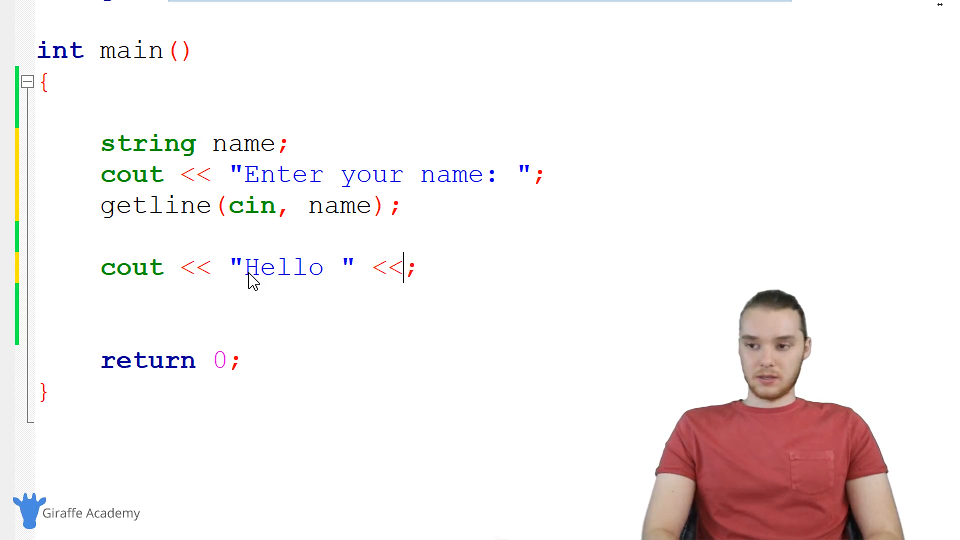
{"action": "type", "text": "name"}
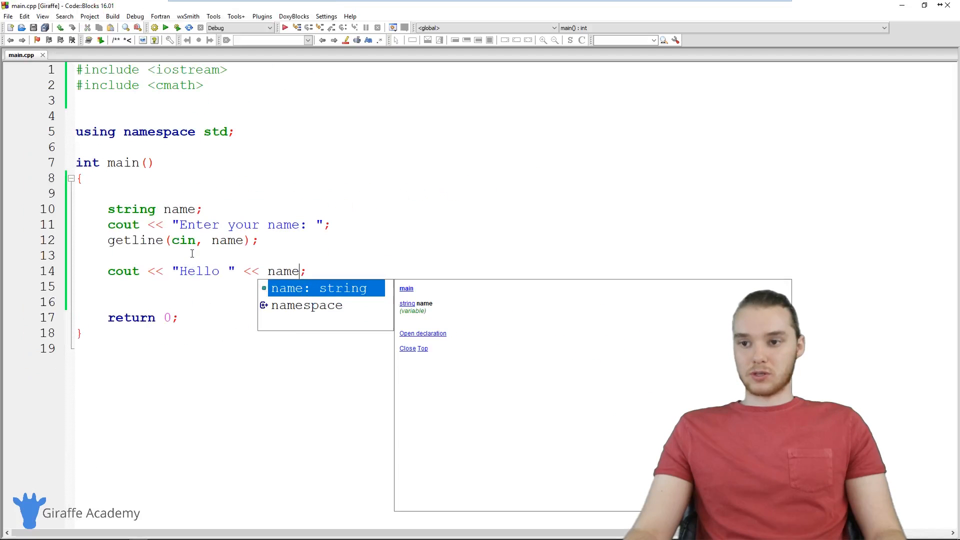
{"action": "key", "text": "Escape"}
{"action": "type", "text": "`"}
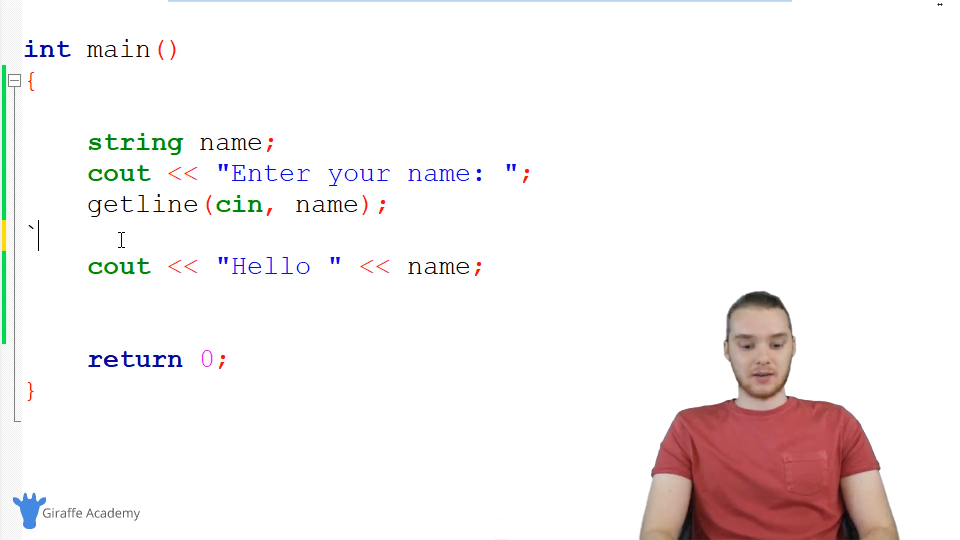
{"action": "type", "text": "cin"}
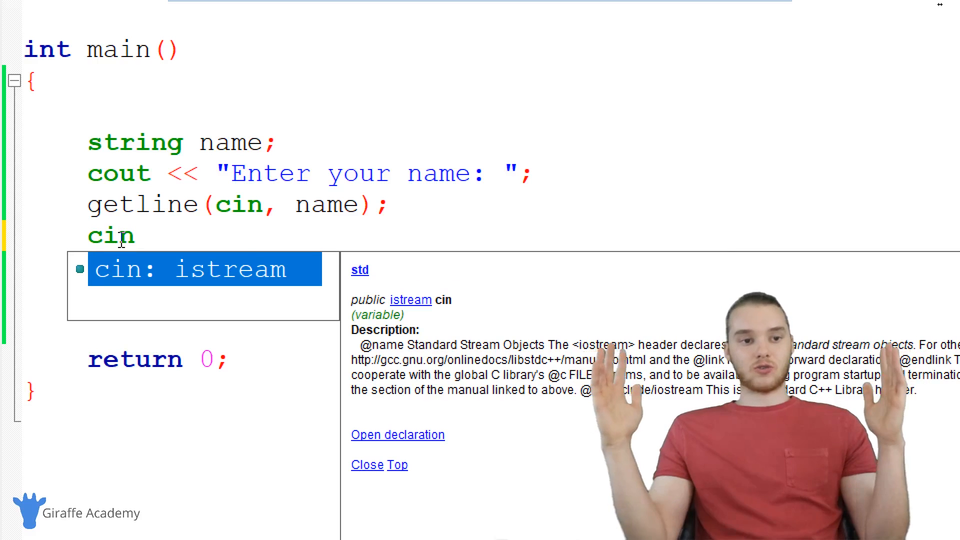